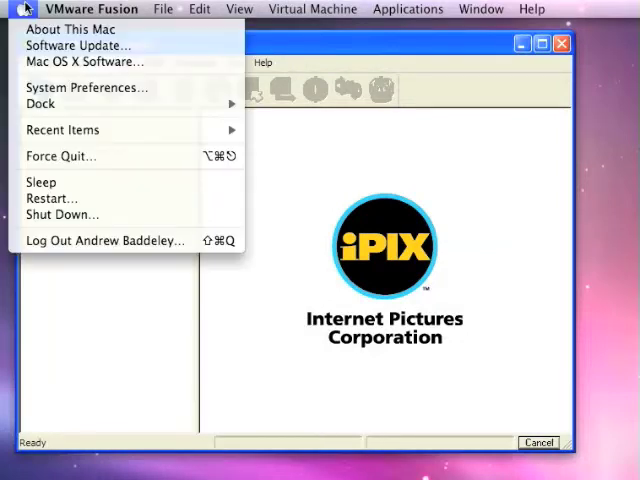
Step: Check the Mac OS X version and glance at the IPIX help menu before starting
click(72, 28)
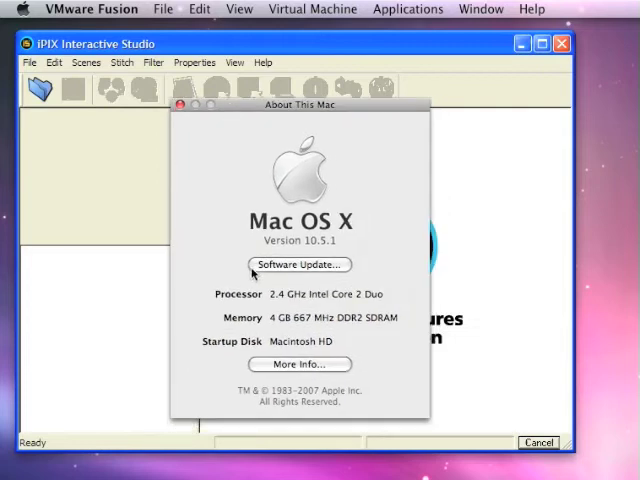
click(180, 104)
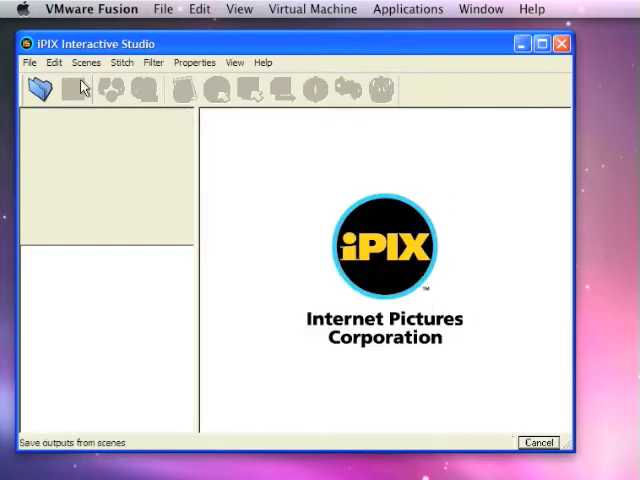
click(264, 62)
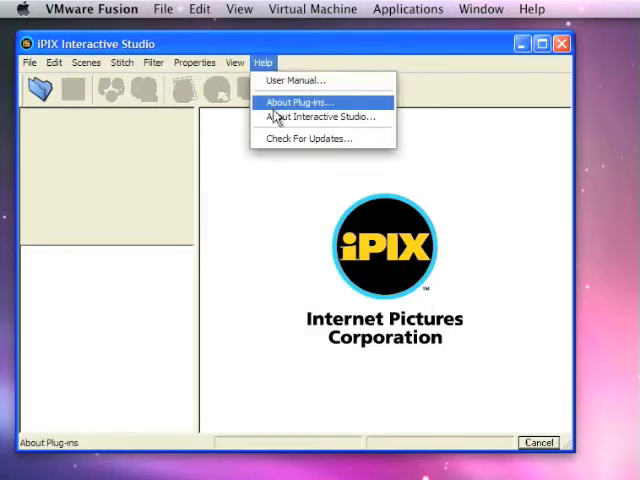
click(298, 100)
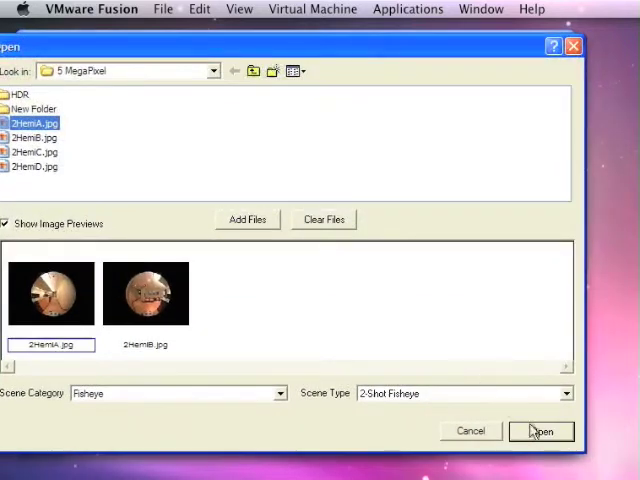
Step: Load 2HemiA.jpg and 2HemiB.jpg as a 2 Shot Fisheye scene
click(540, 432)
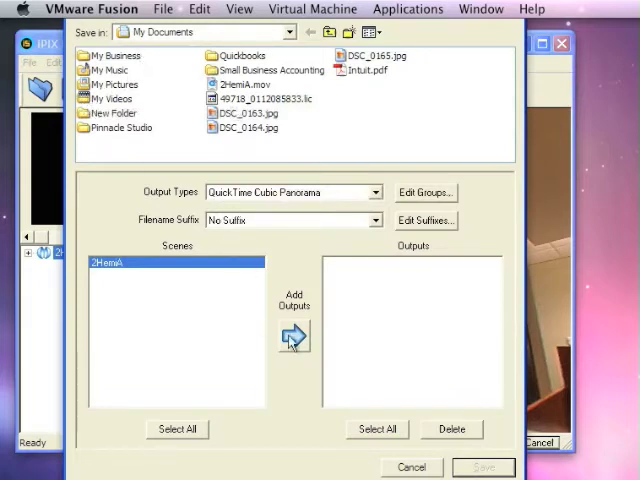
mouse_move(290, 250)
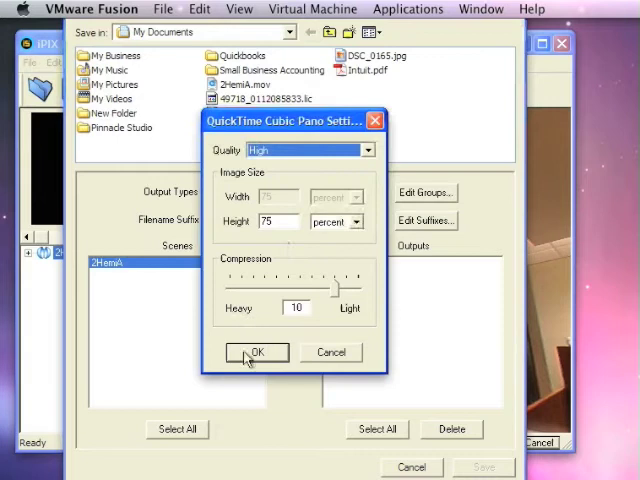
Step: Save a high-quality QuickTime Cubic Panorama output named demo to My Documents
click(256, 352)
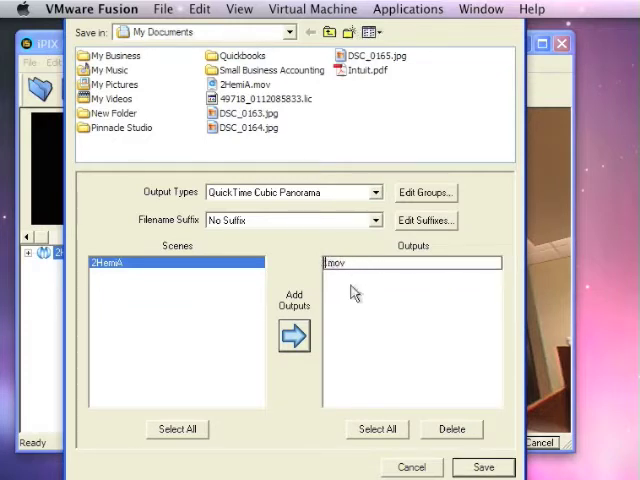
text(de)
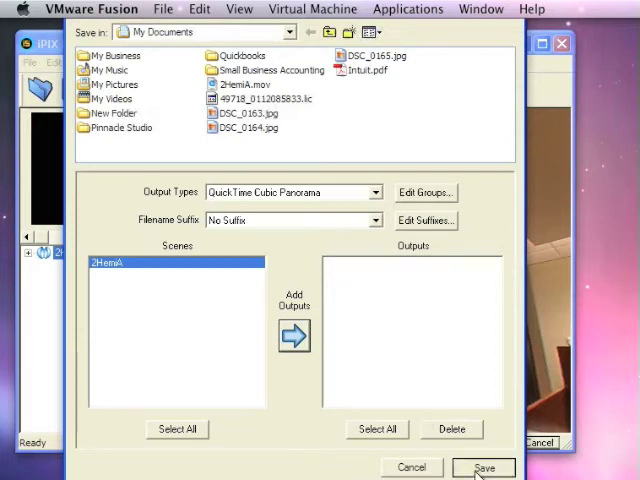
click(484, 468)
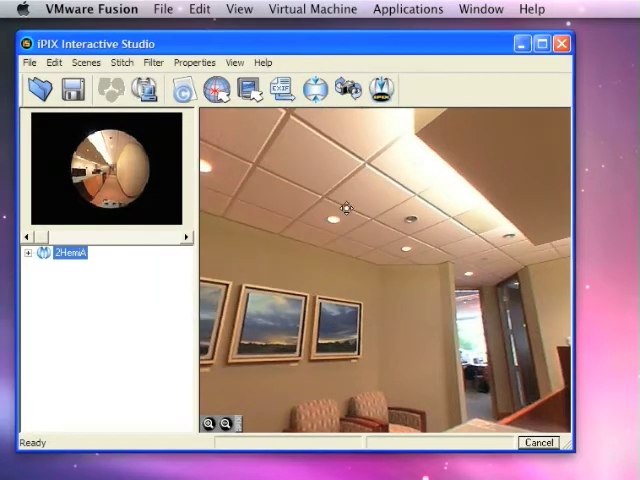
click(312, 8)
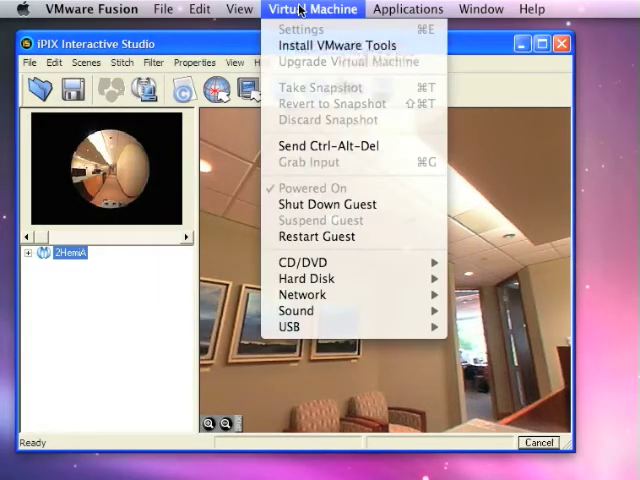
click(408, 8)
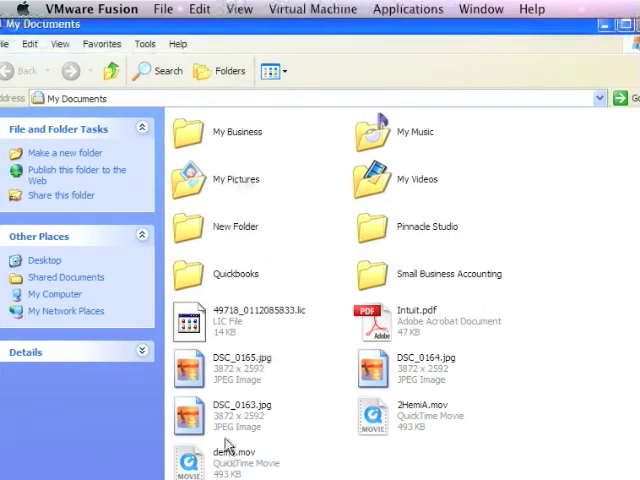
Step: Play demo.mov from My Documents in QuickTime Player, showing the office panorama
click(236, 460)
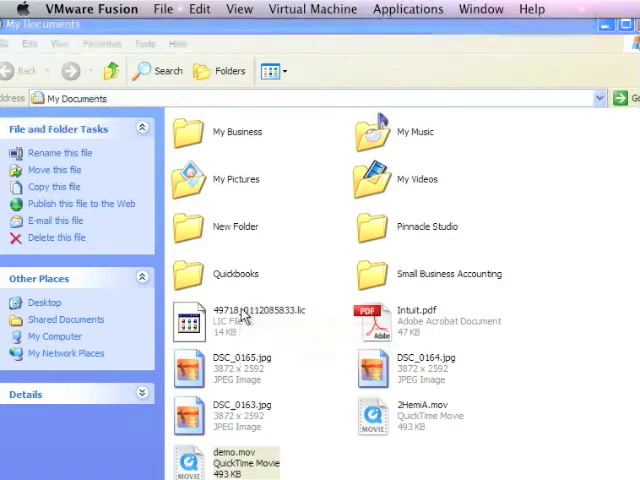
double_click(244, 460)
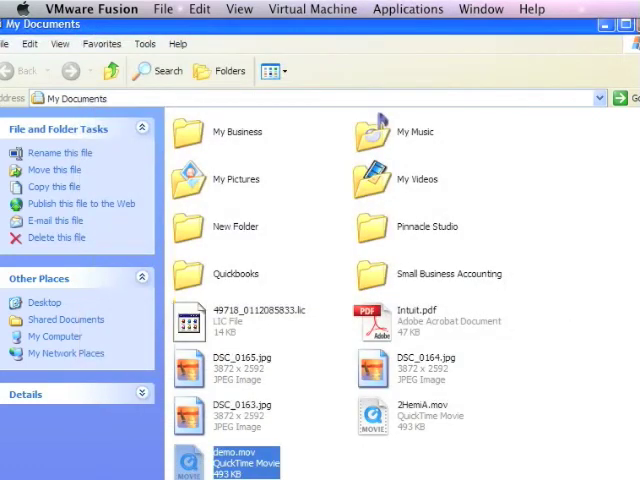
click(312, 8)
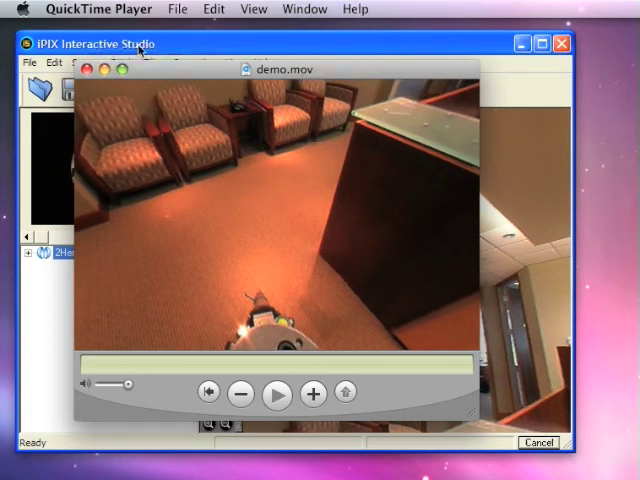
click(96, 8)
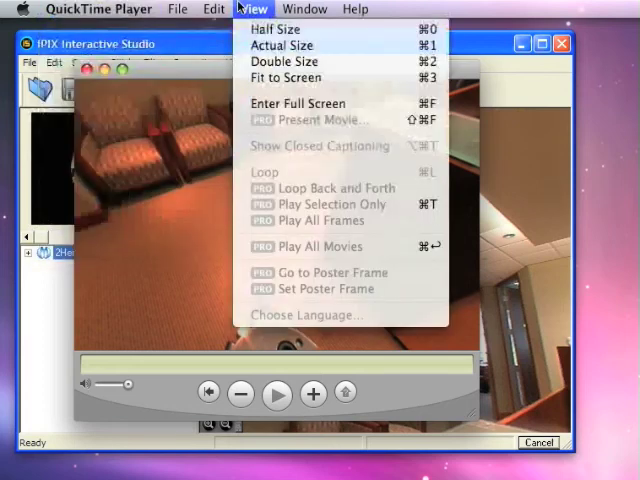
click(214, 8)
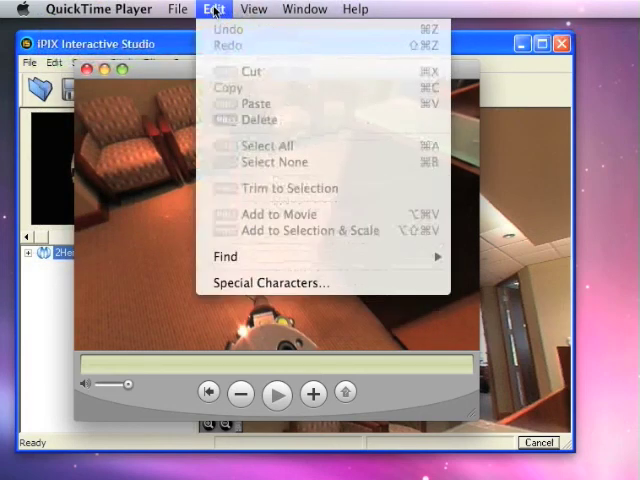
click(176, 8)
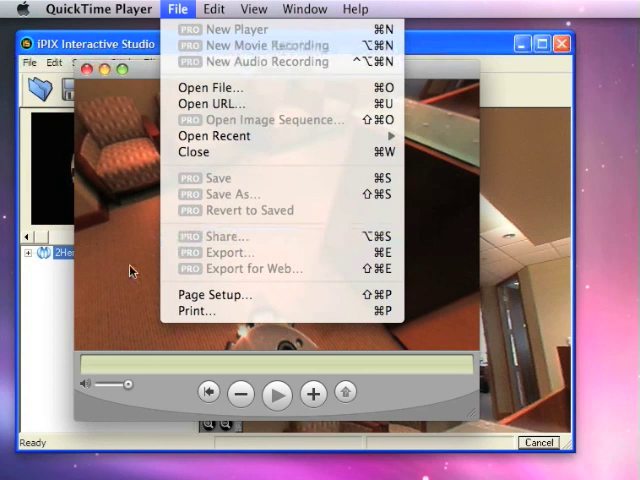